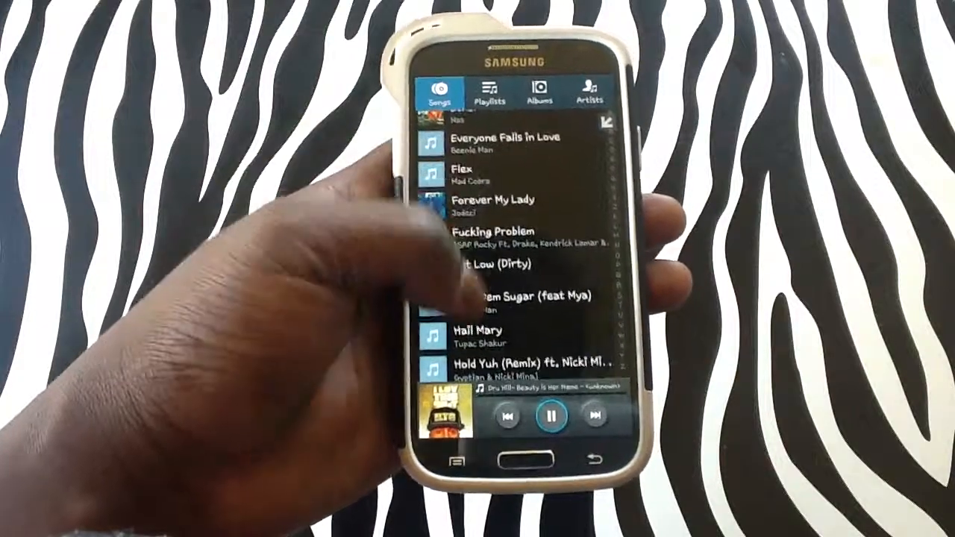
pyautogui.scroll(-3)
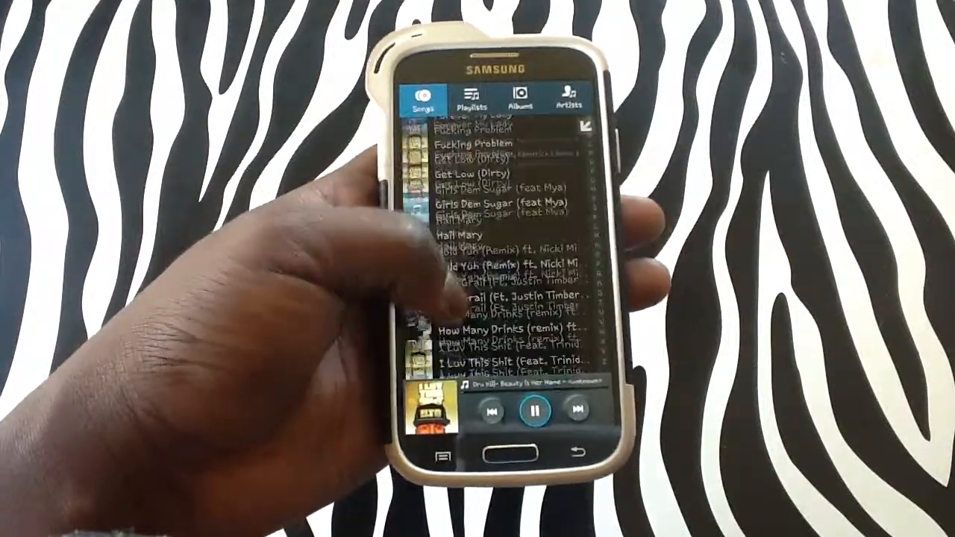